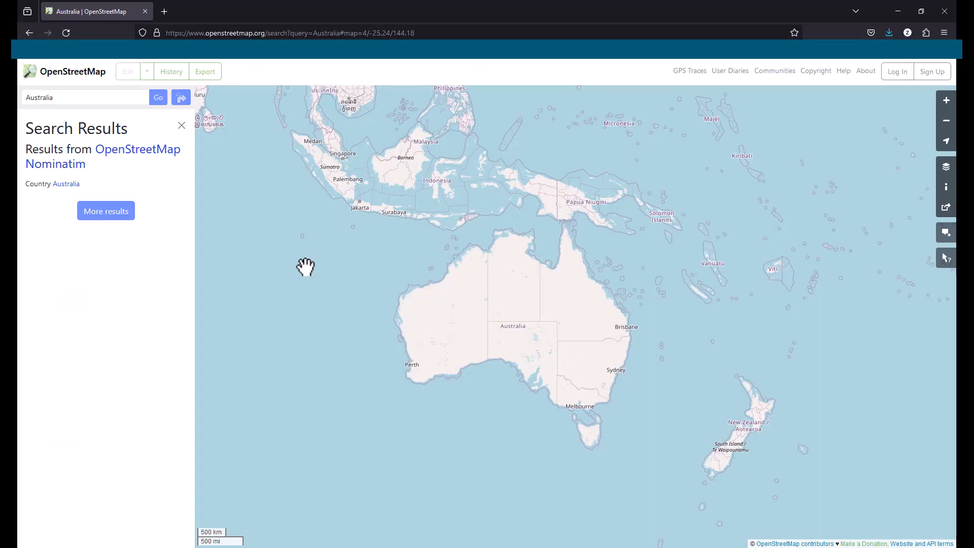
mouse_move(305, 269)
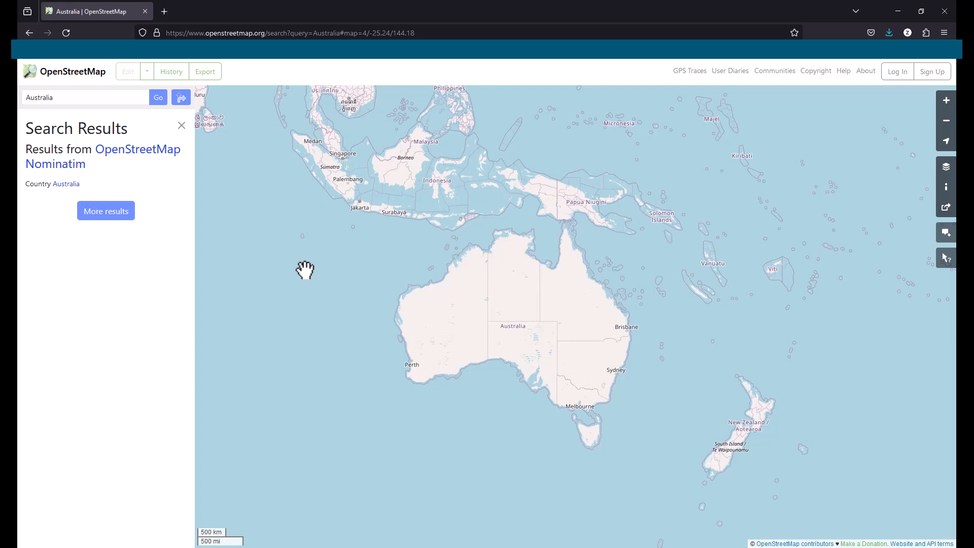
mouse_move(341, 268)
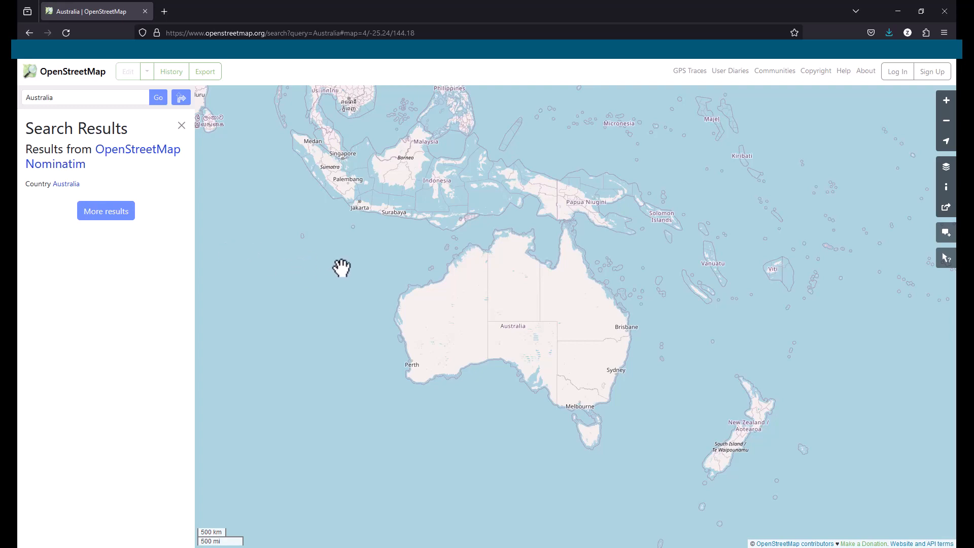
Replace the Australia search term with 'Sydney' to show central Sydney.
left_click(85, 97)
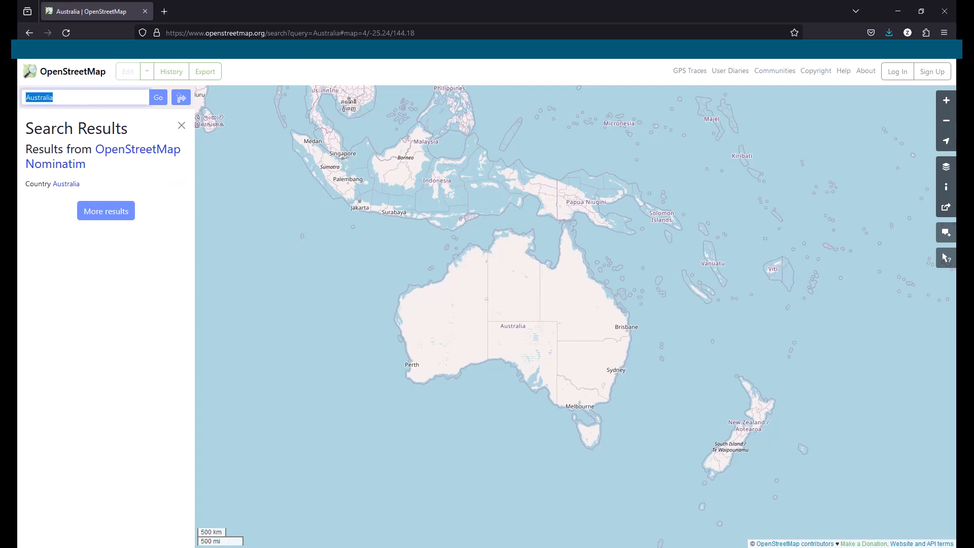
type("Sydney")
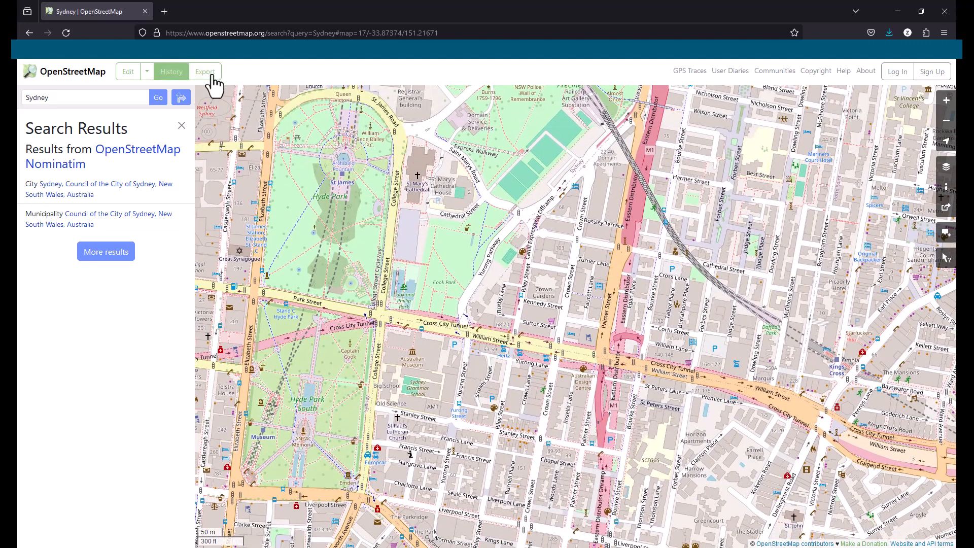
Export the central Sydney map area as an OSM file into the OSM folder.
left_click(205, 71)
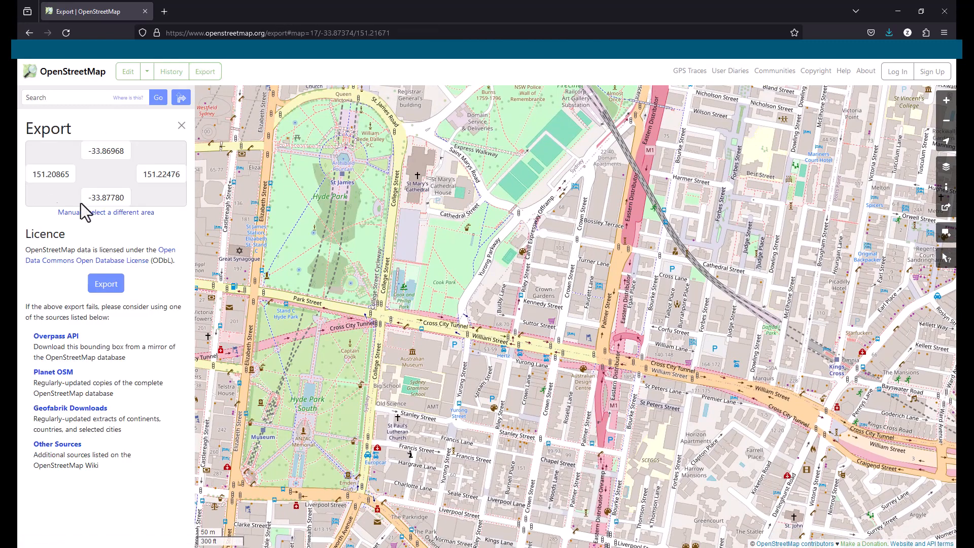
mouse_move(140, 220)
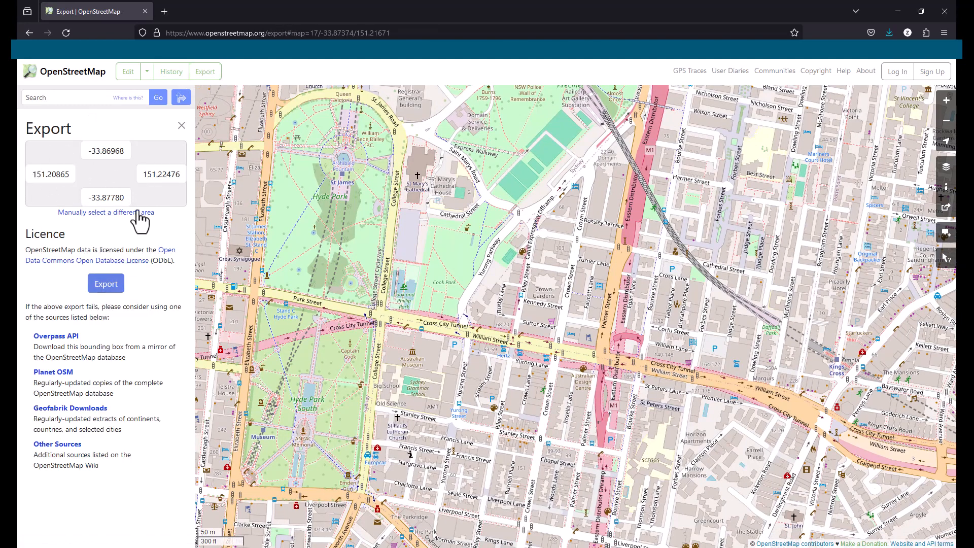
left_click(106, 283)
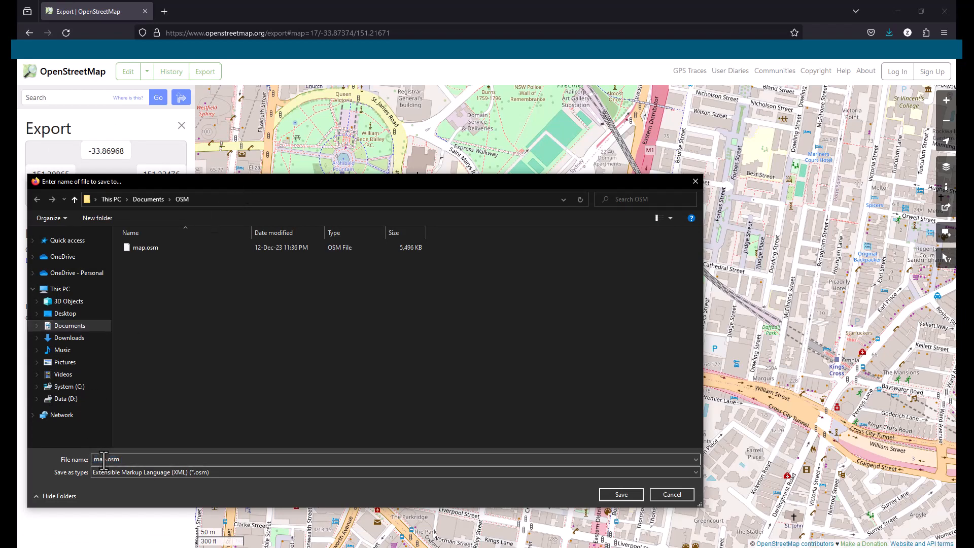
type("S")
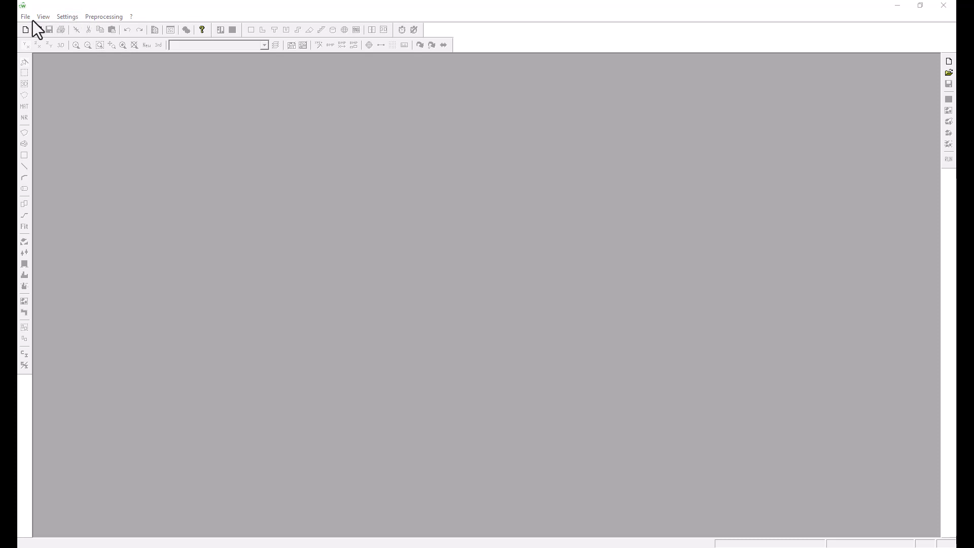
Start a Vector Database conversion of OpenStreetMap (*.osm) data, also exporting non-building objects.
left_click(25, 16)
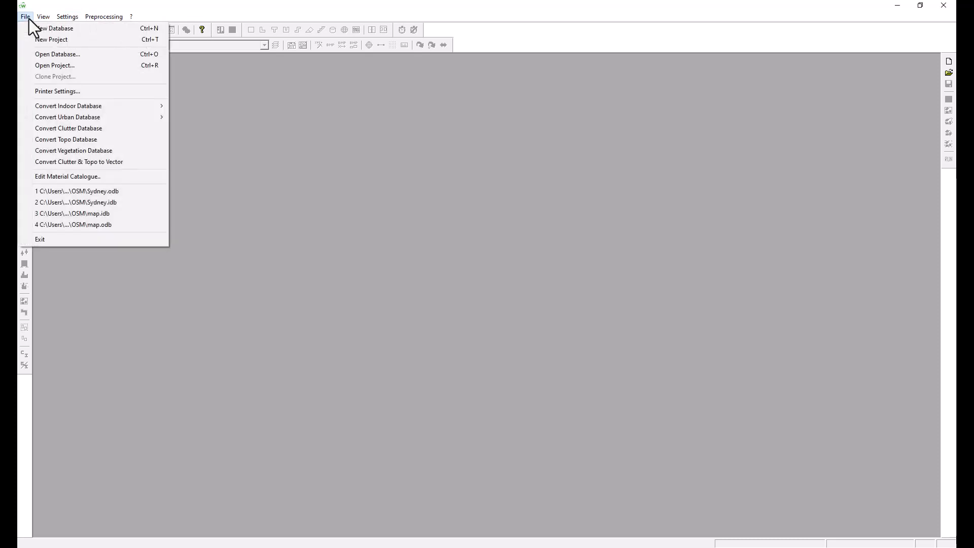
mouse_move(57, 55)
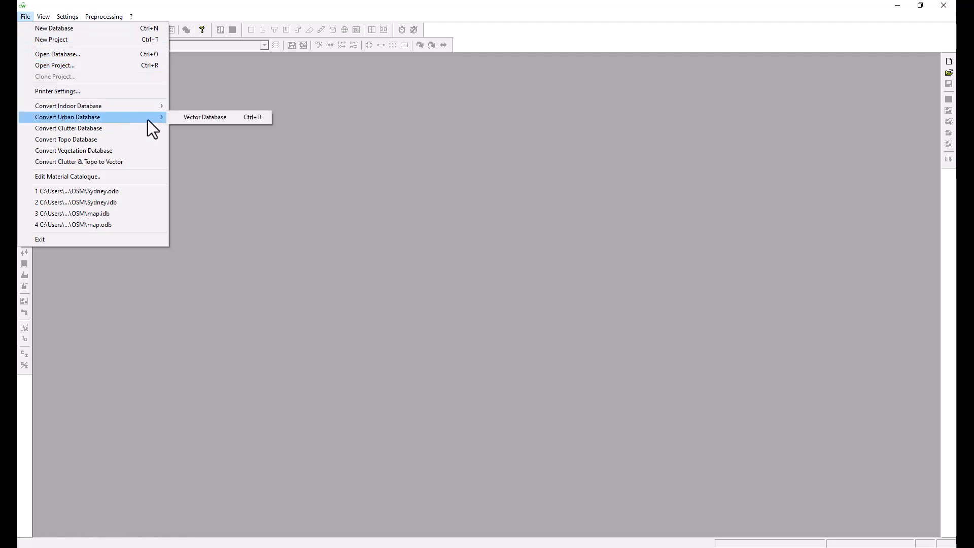
left_click(43, 16)
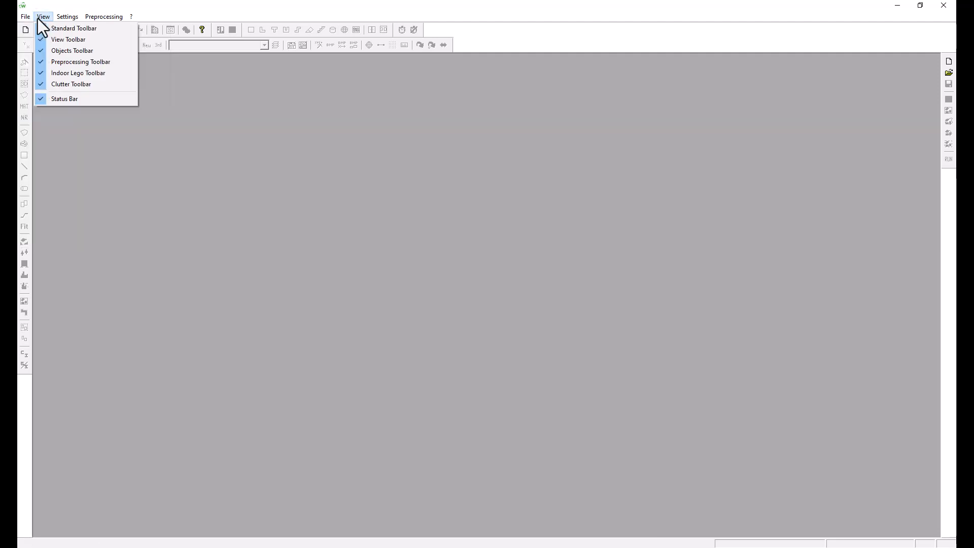
left_click(25, 17)
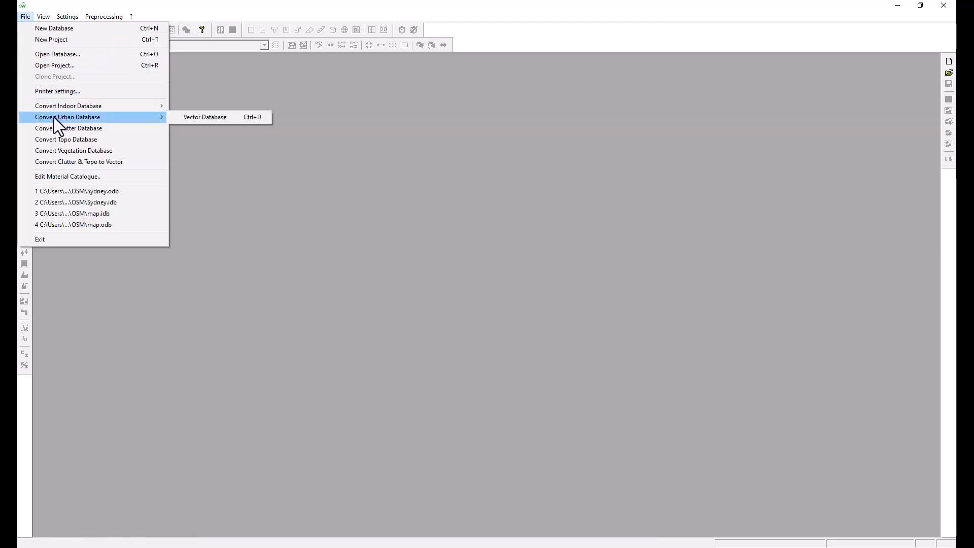
mouse_move(205, 117)
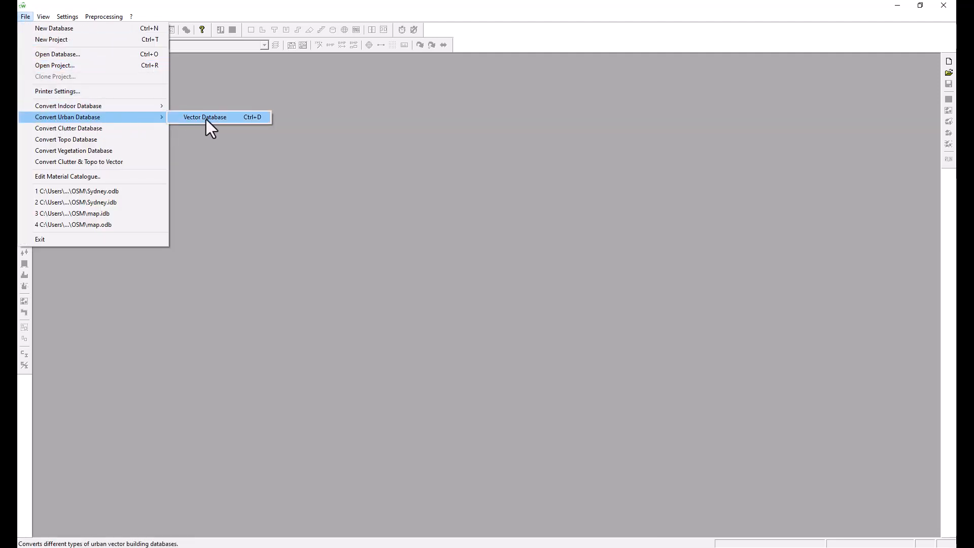
left_click(205, 117)
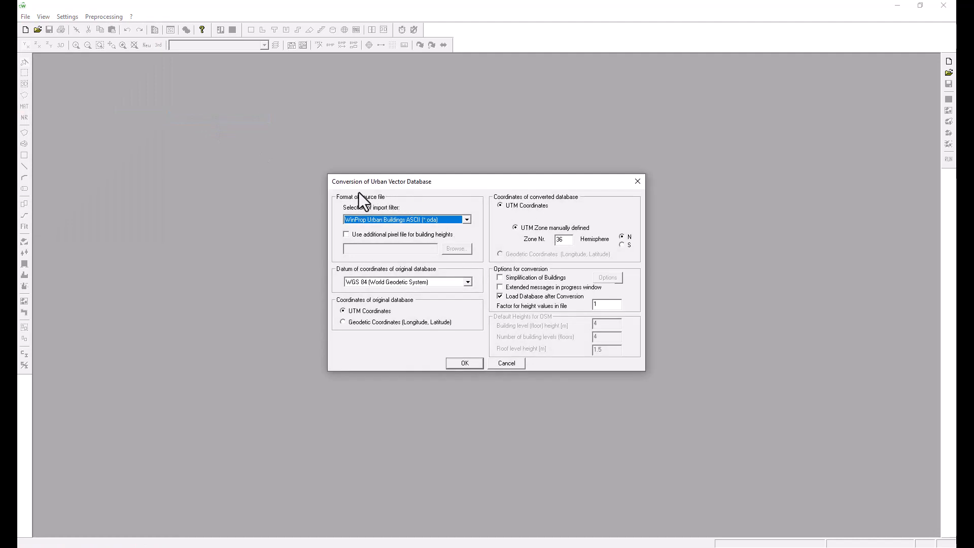
mouse_move(469, 232)
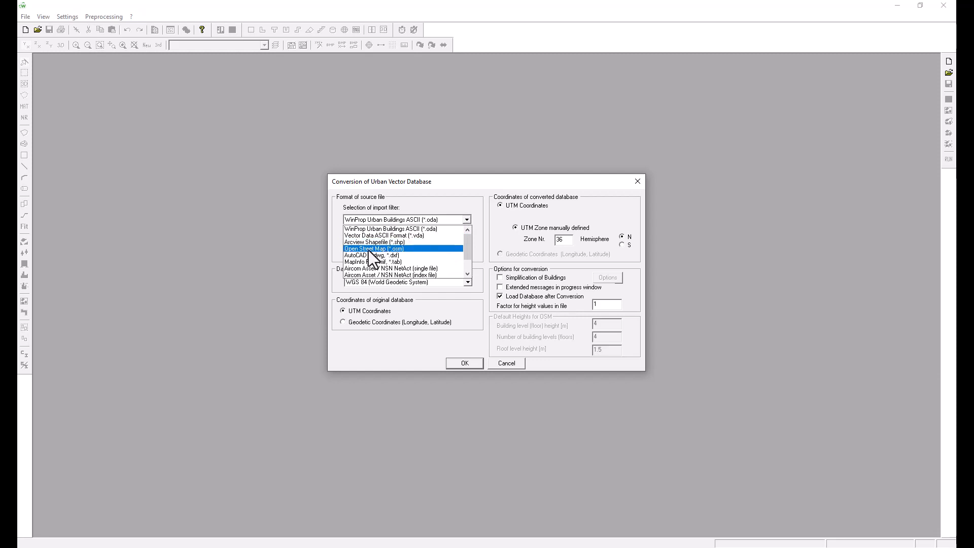
mouse_move(373, 260)
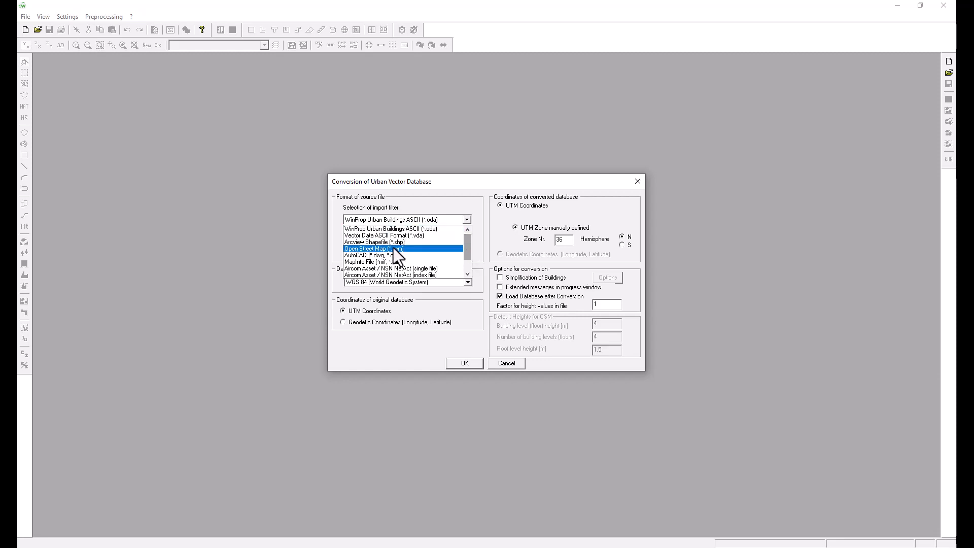
left_click(373, 249)
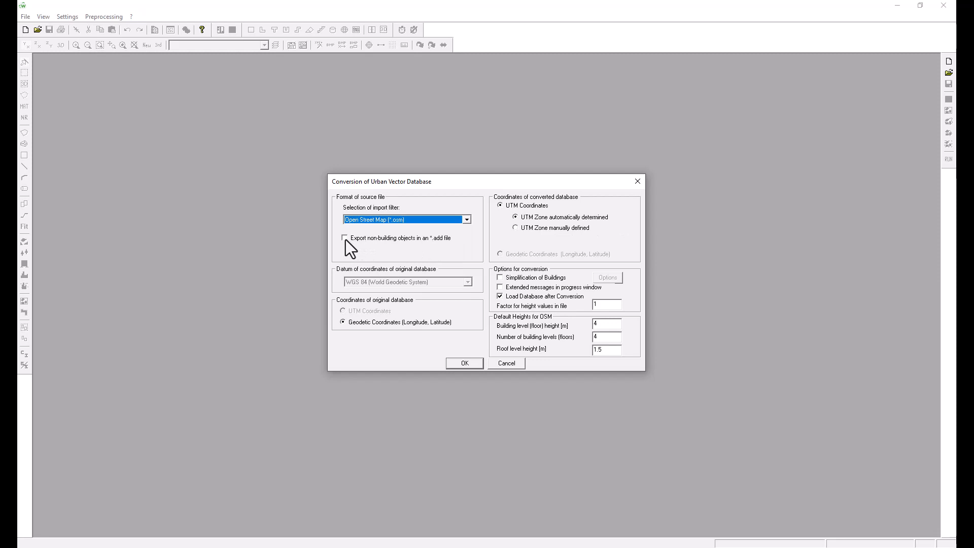
left_click(344, 238)
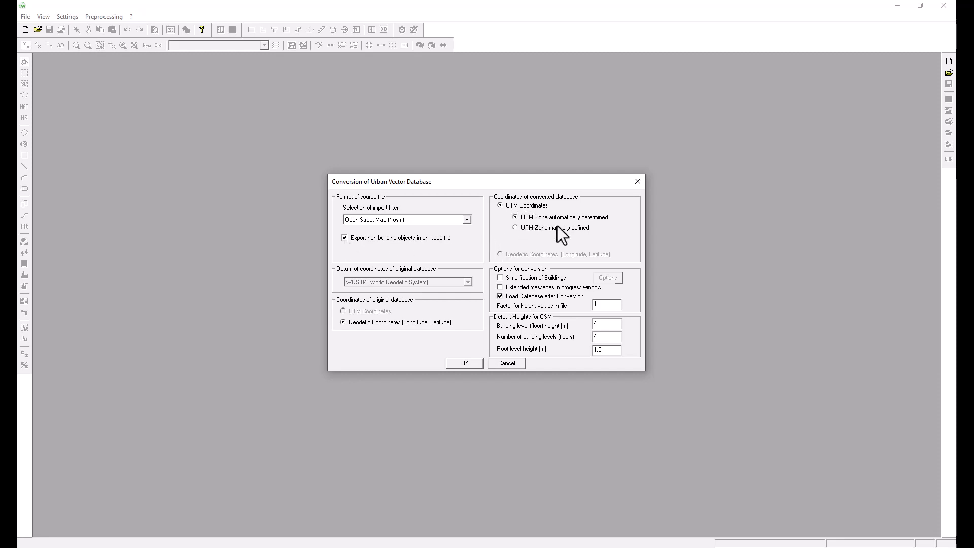
mouse_move(597, 249)
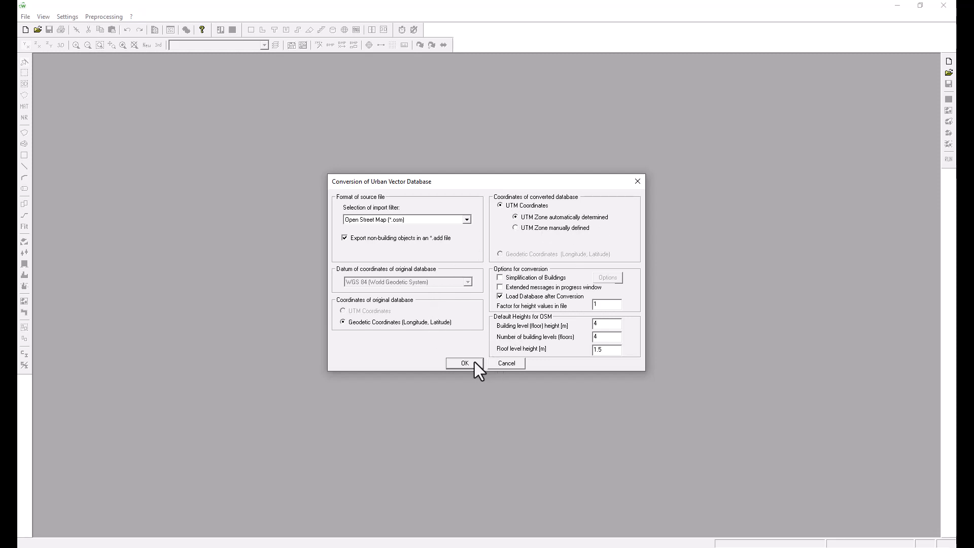
Convert Sydney.osm into Sydney.odb, replacing the existing file.
left_click(461, 364)
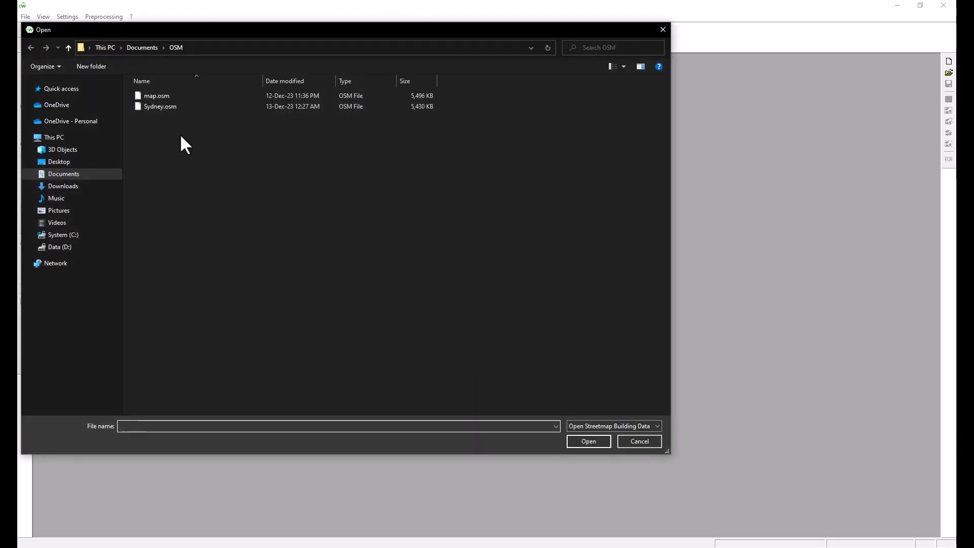
mouse_move(181, 106)
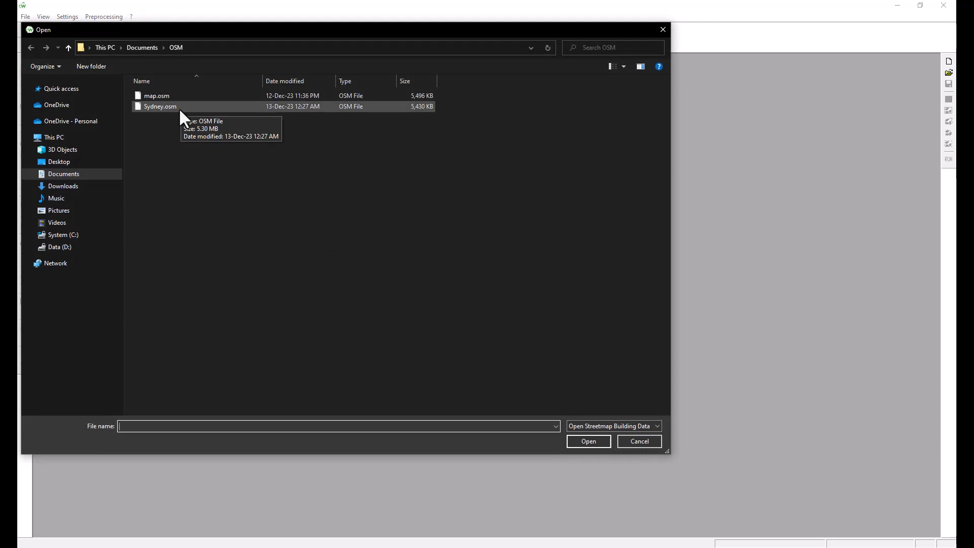
left_click(161, 106)
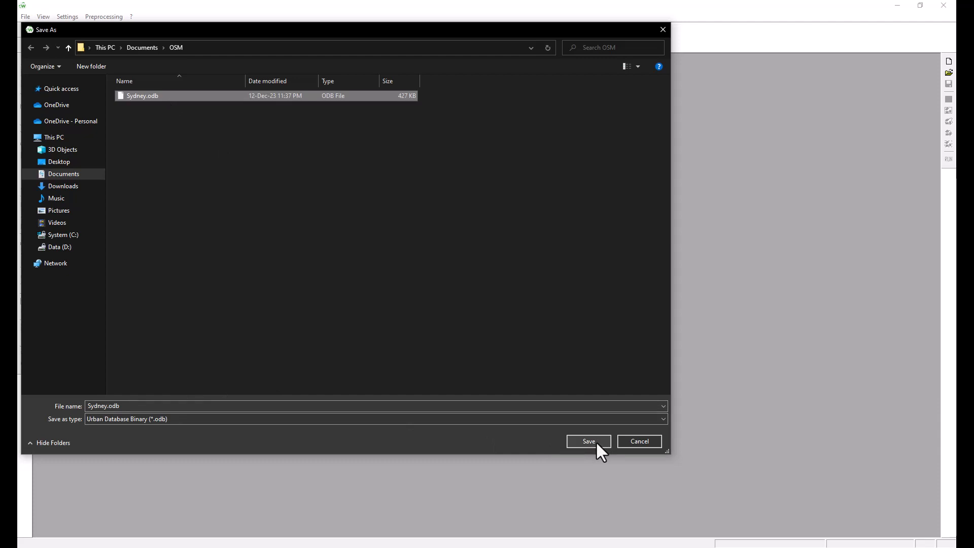
left_click(588, 442)
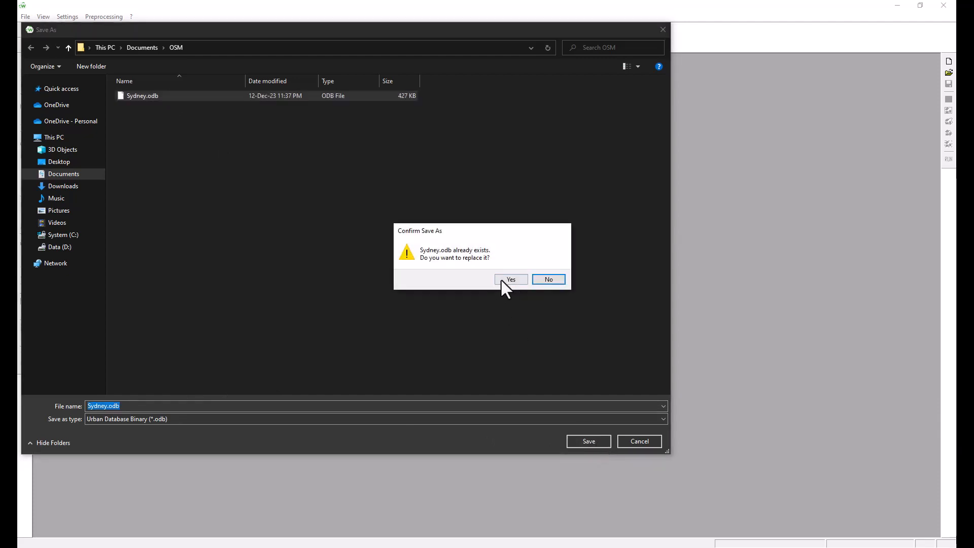
left_click(510, 279)
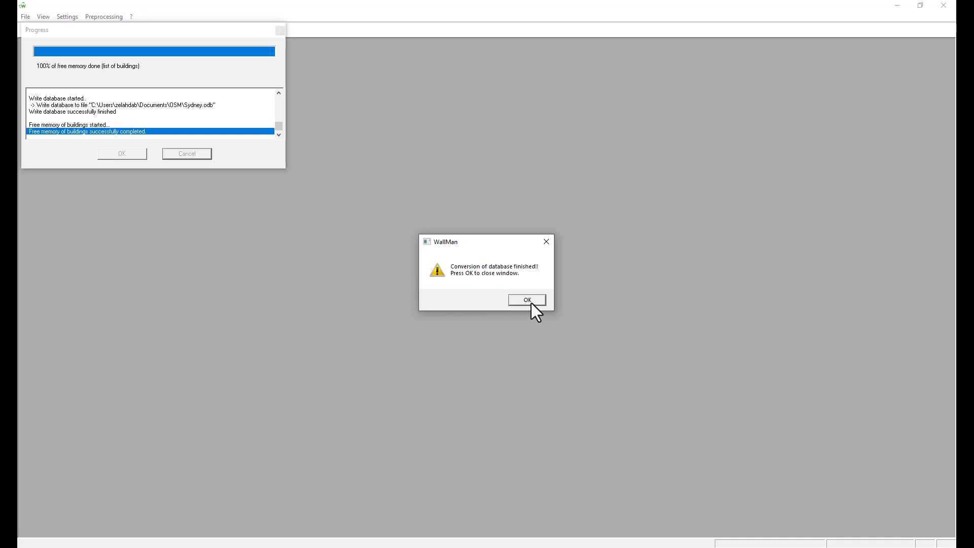
Dismiss the completion message and loading log, then maximize the Sydney.odb window.
left_click(526, 300)
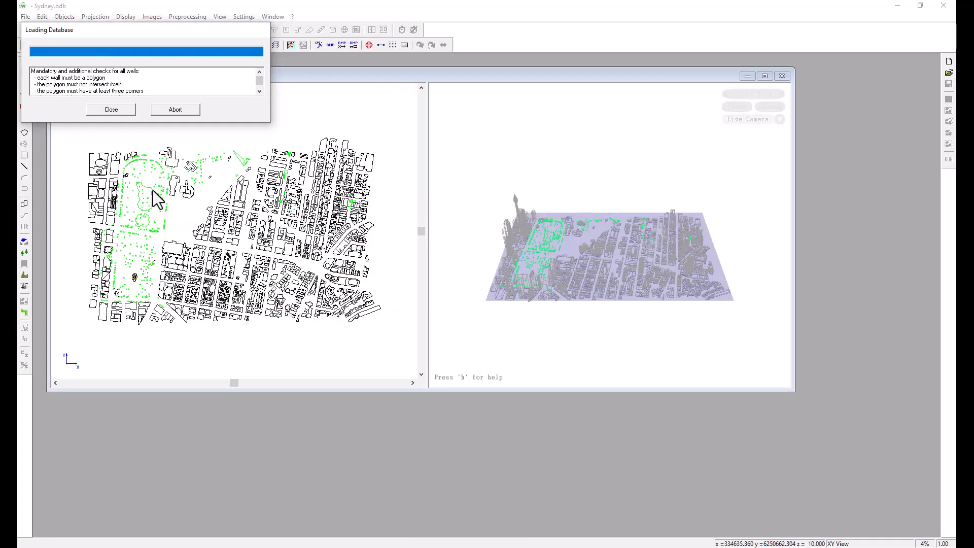
mouse_move(275, 163)
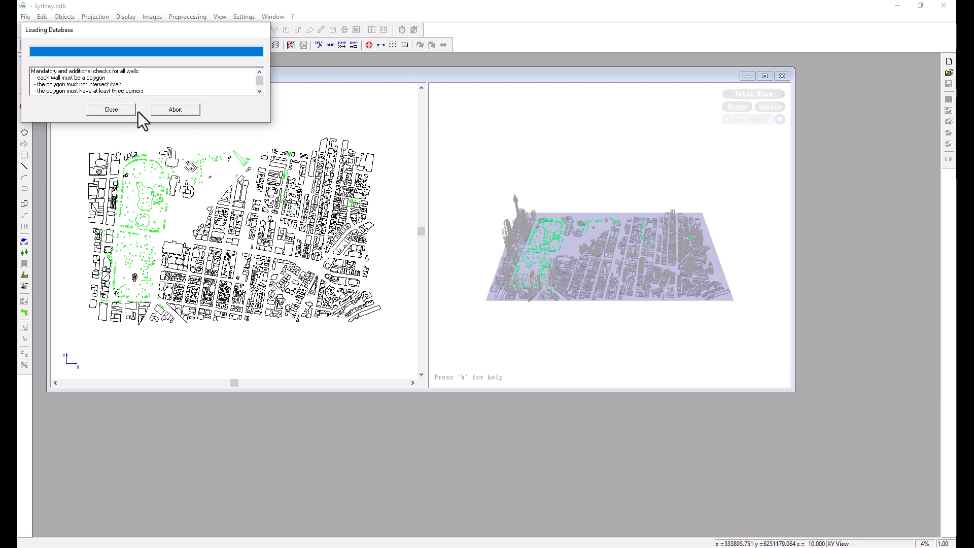
left_click(111, 110)
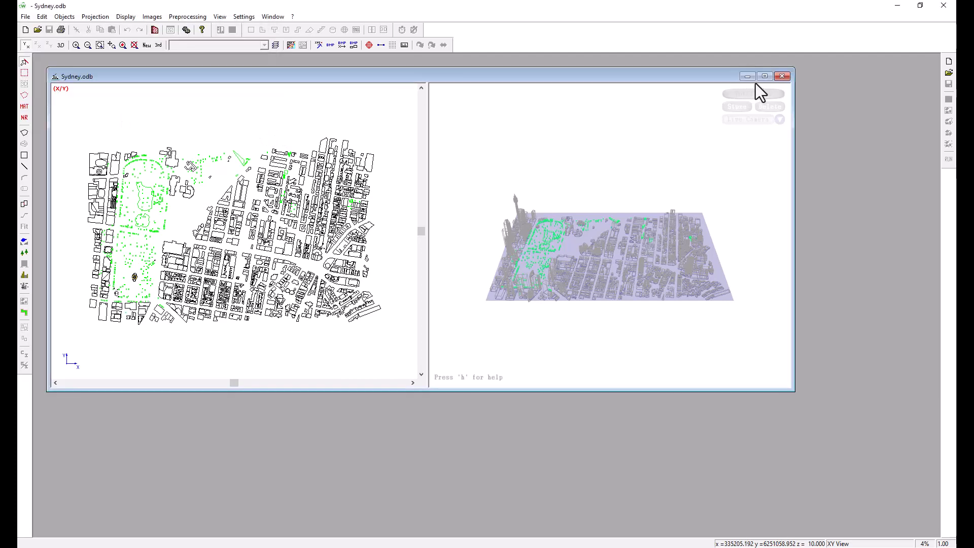
left_click(765, 76)
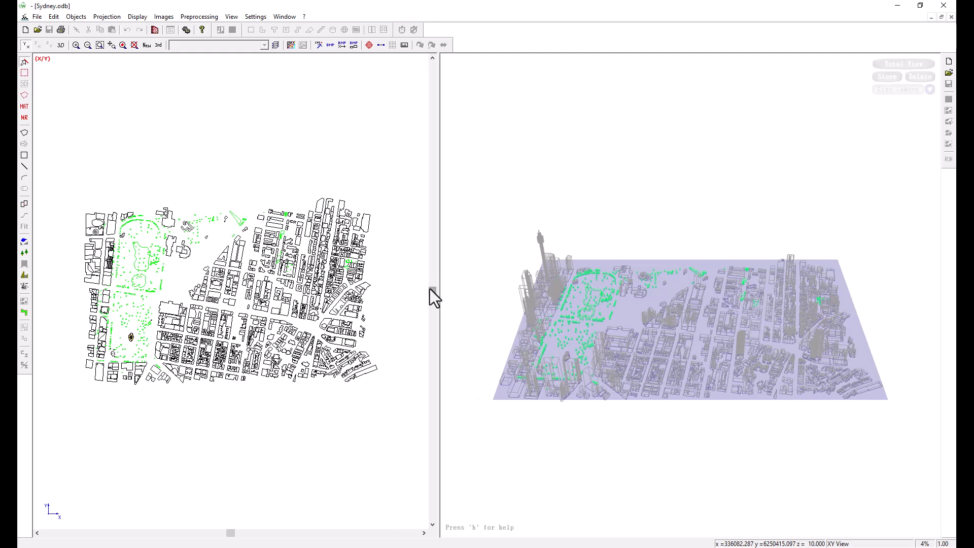
mouse_move(77, 302)
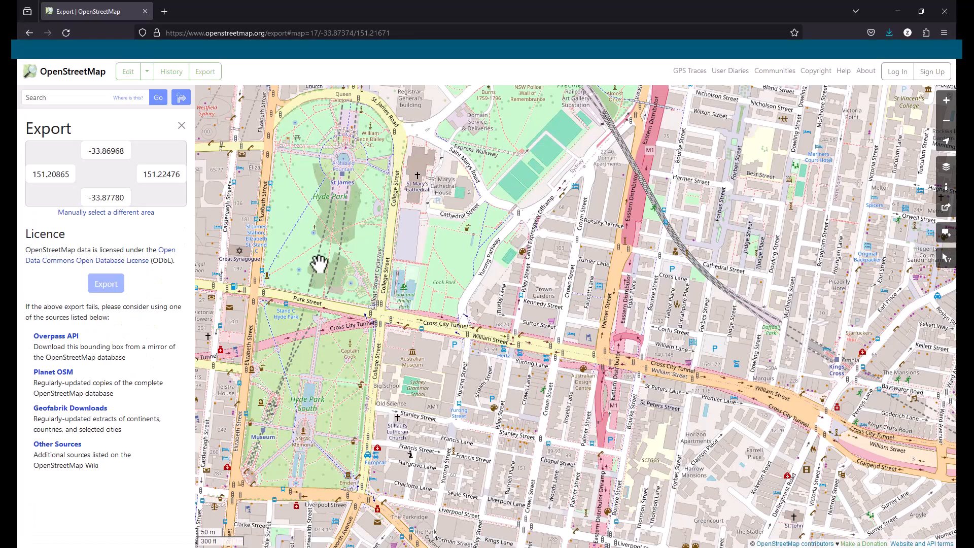
mouse_move(908, 11)
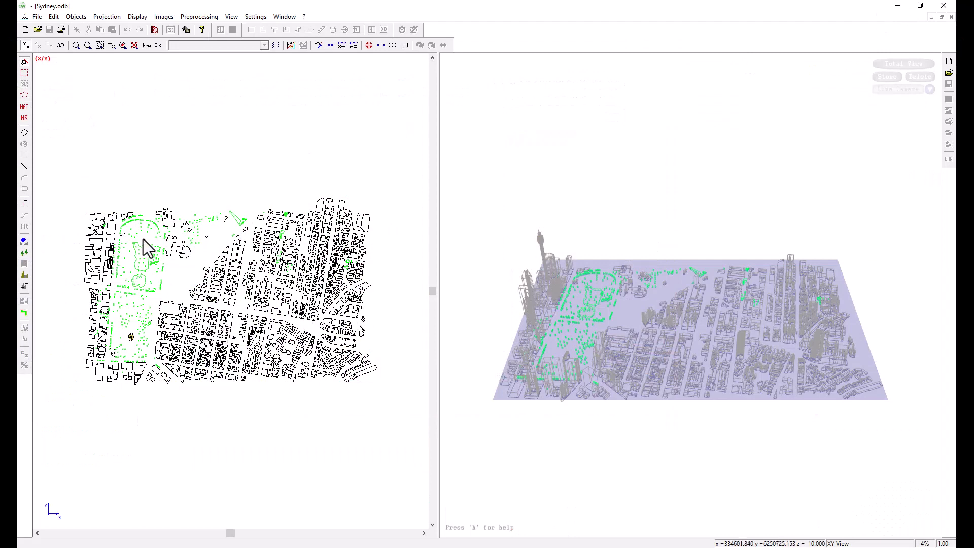
mouse_move(144, 318)
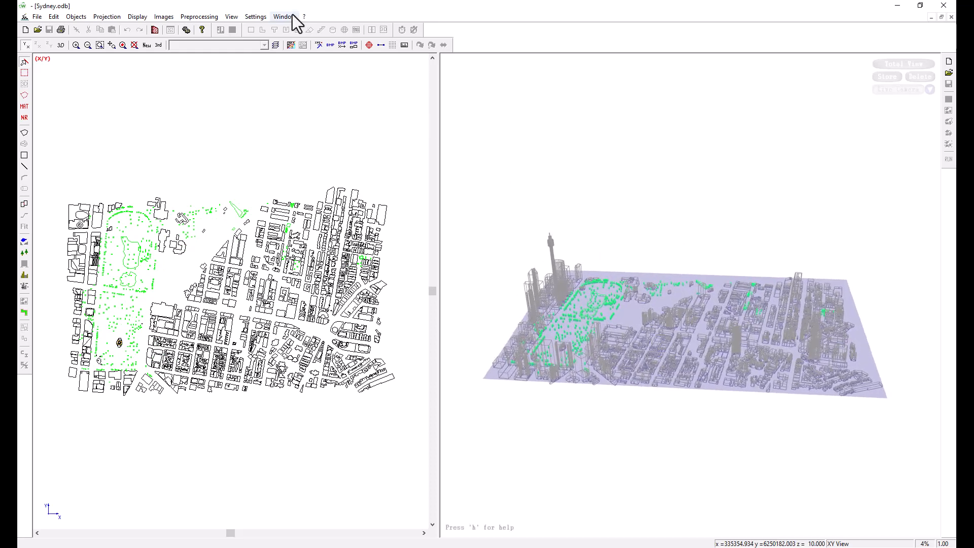
Open the Settings menu to reach Global and Local Settings.
left_click(255, 16)
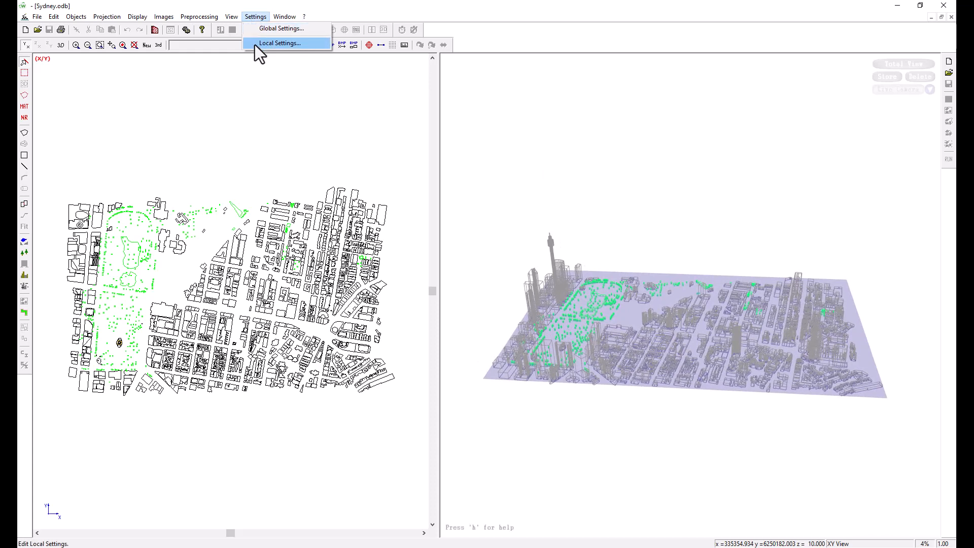
Confirm Local Settings with Fill Objects and Colorize Materials enabled.
left_click(281, 42)
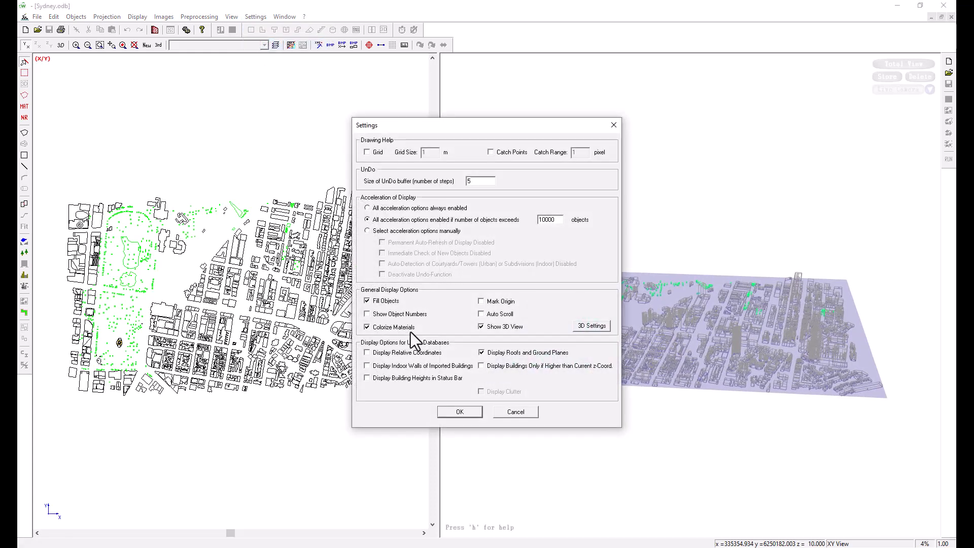
left_click(460, 411)
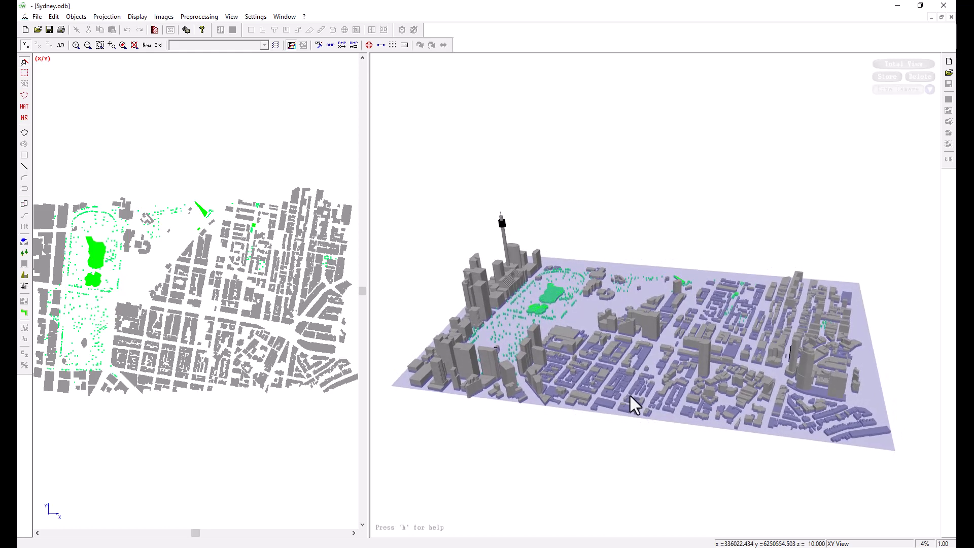
mouse_move(547, 292)
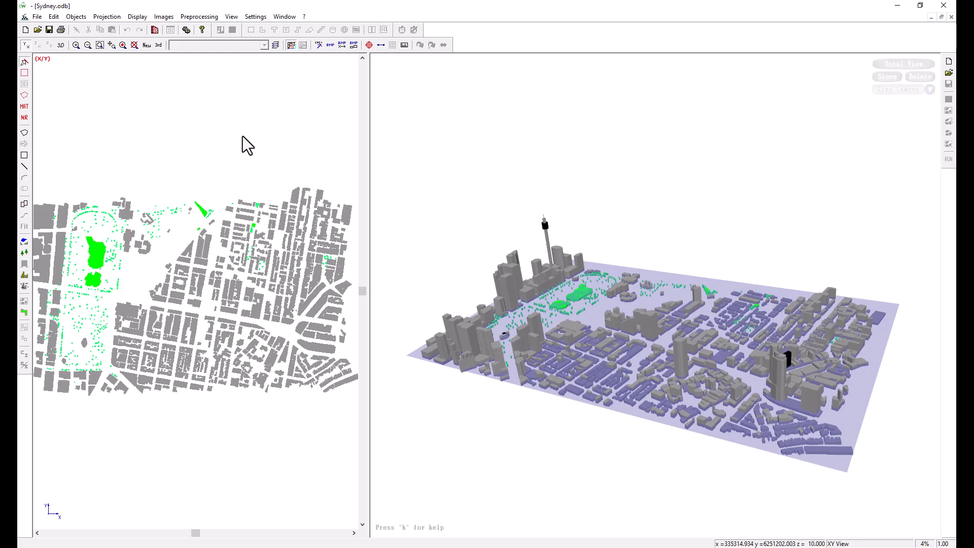
mouse_move(247, 150)
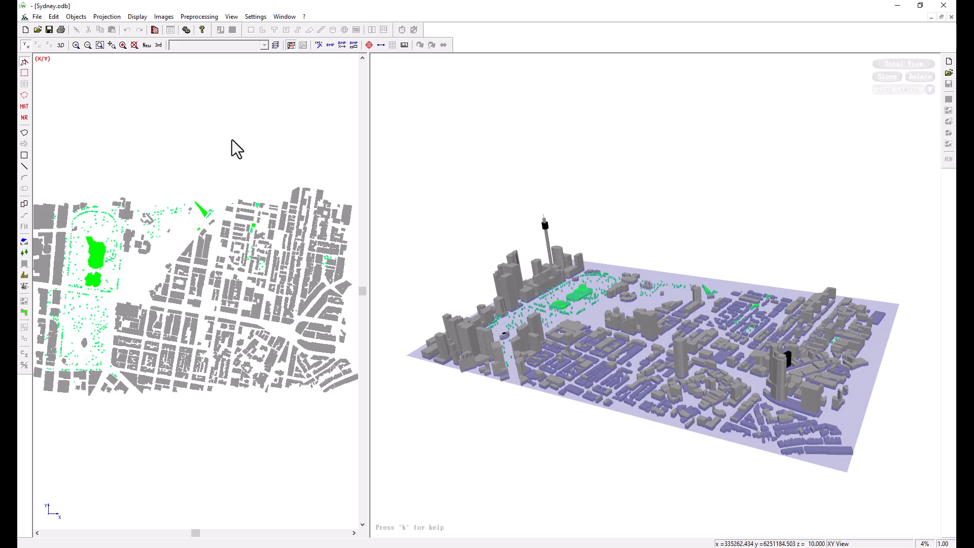
mouse_move(175, 138)
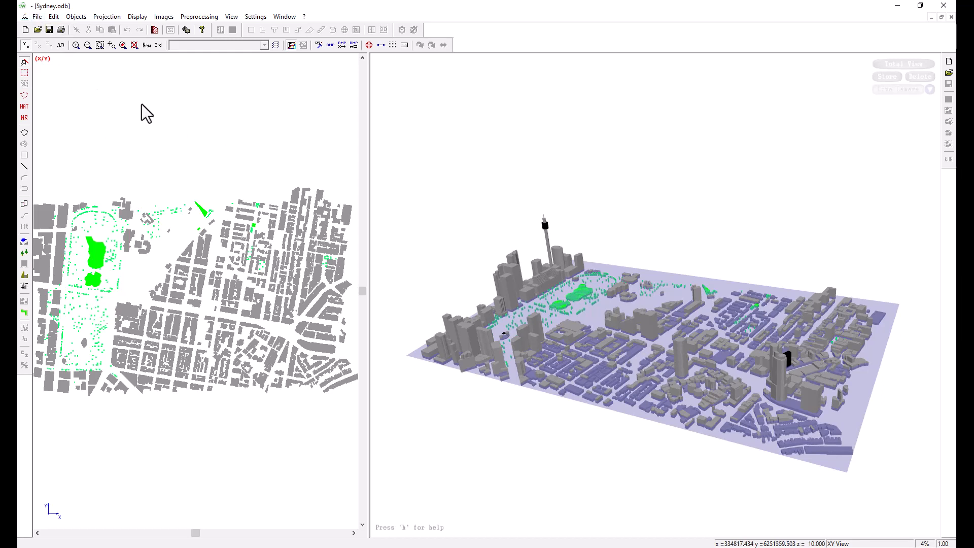
mouse_move(99, 105)
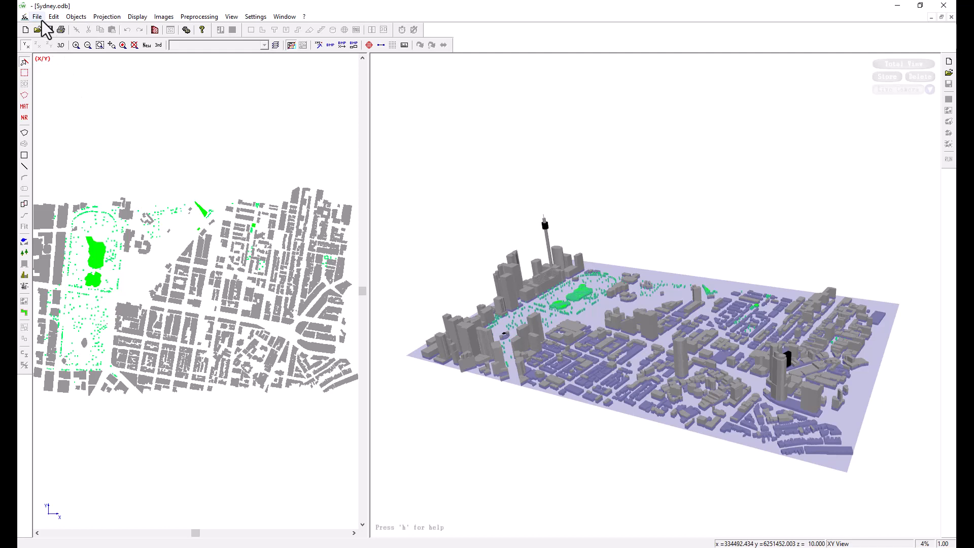
Open the File menu for the filled Sydney model.
left_click(37, 16)
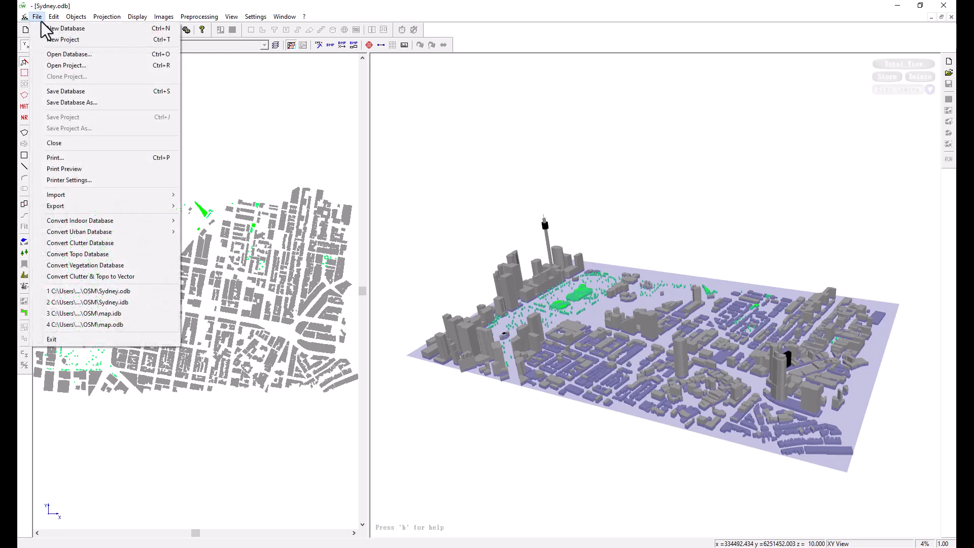
Save the database over Sydney.idb as Indoor Database Binary (*.idb).
left_click(71, 102)
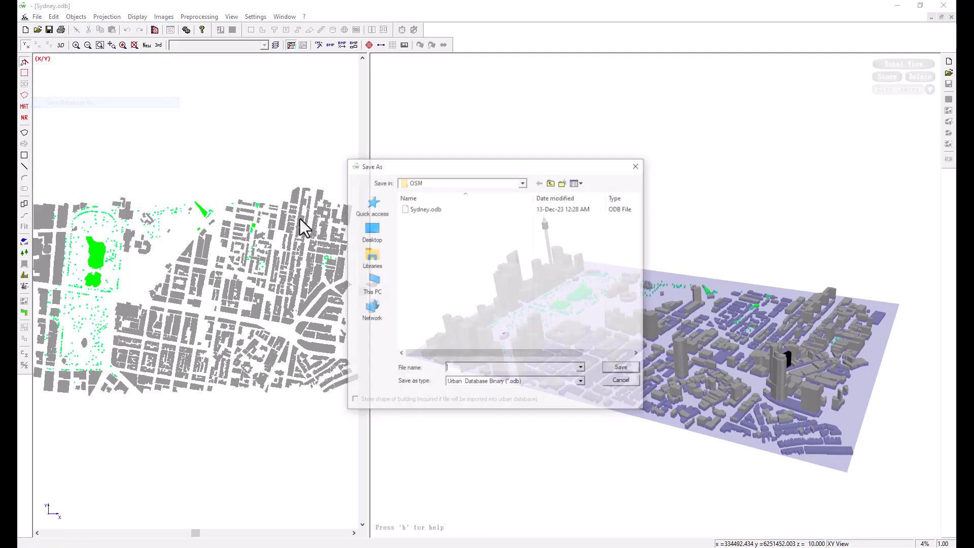
left_click(581, 381)
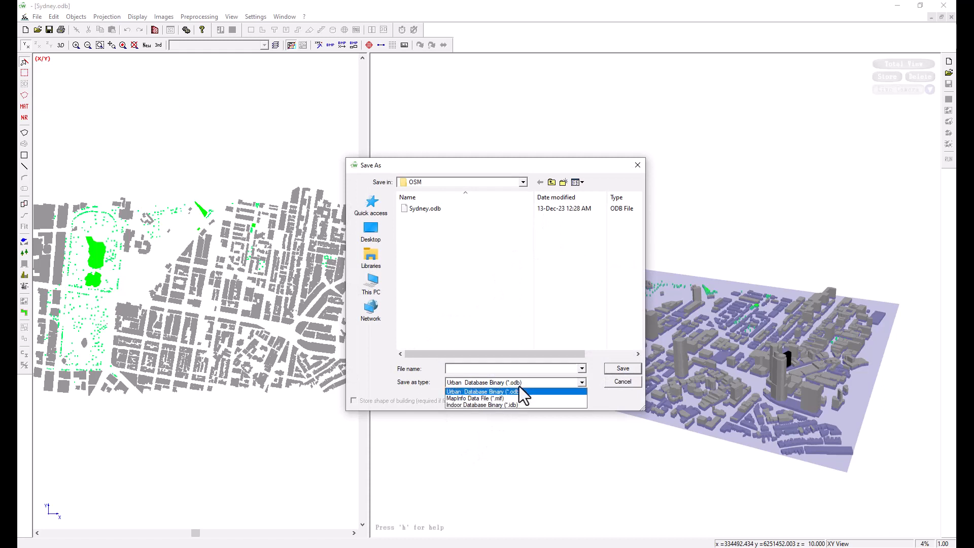
left_click(482, 404)
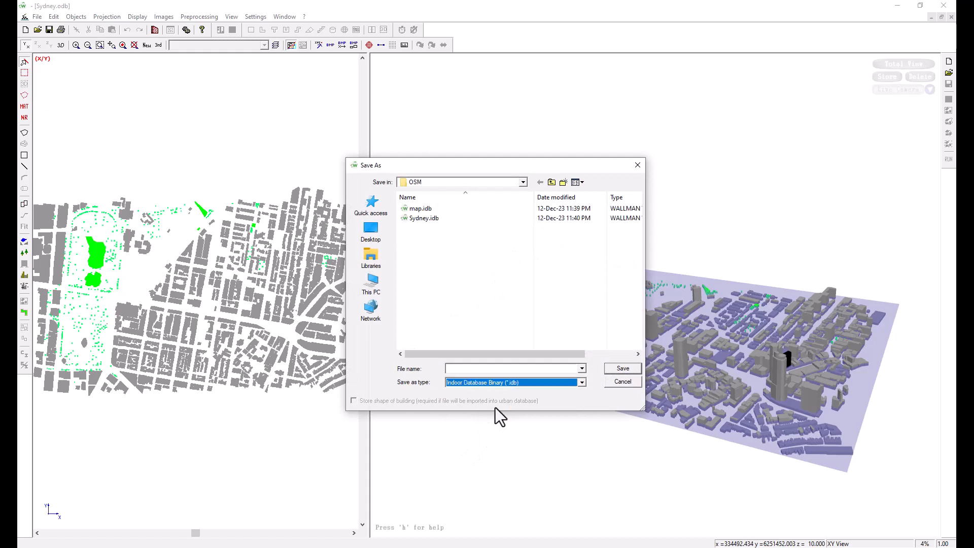
left_click(424, 218)
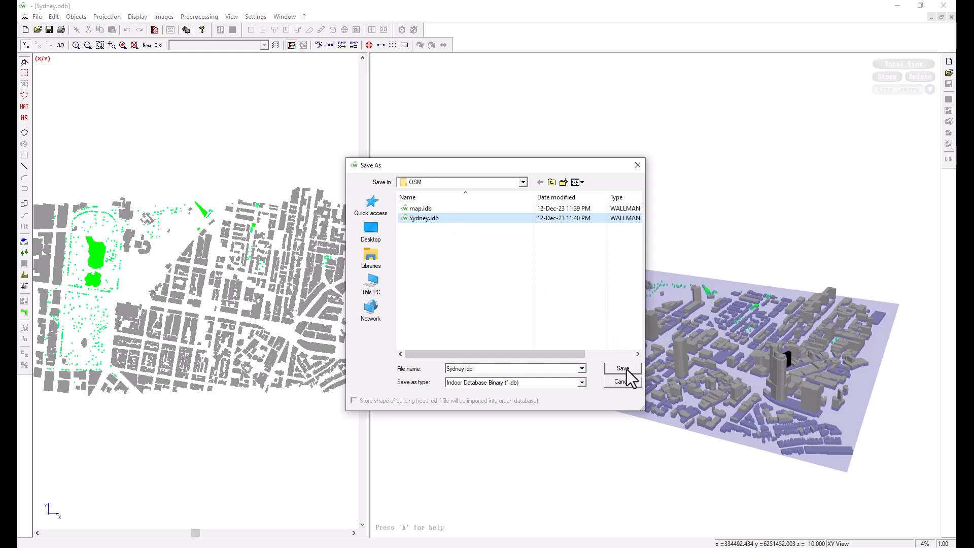
left_click(623, 368)
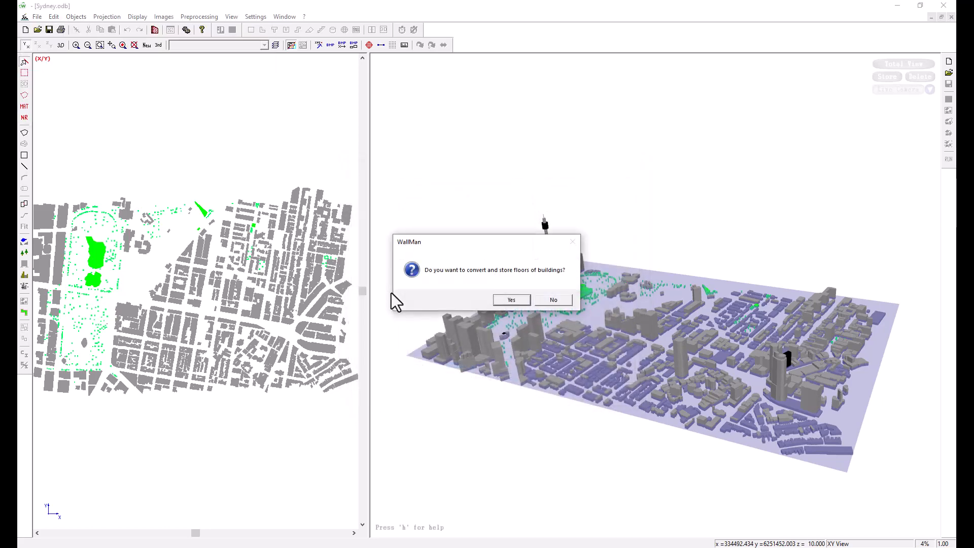
Answer the floor-conversion prompt, disable the 3D view, and close the loading report.
left_click(511, 299)
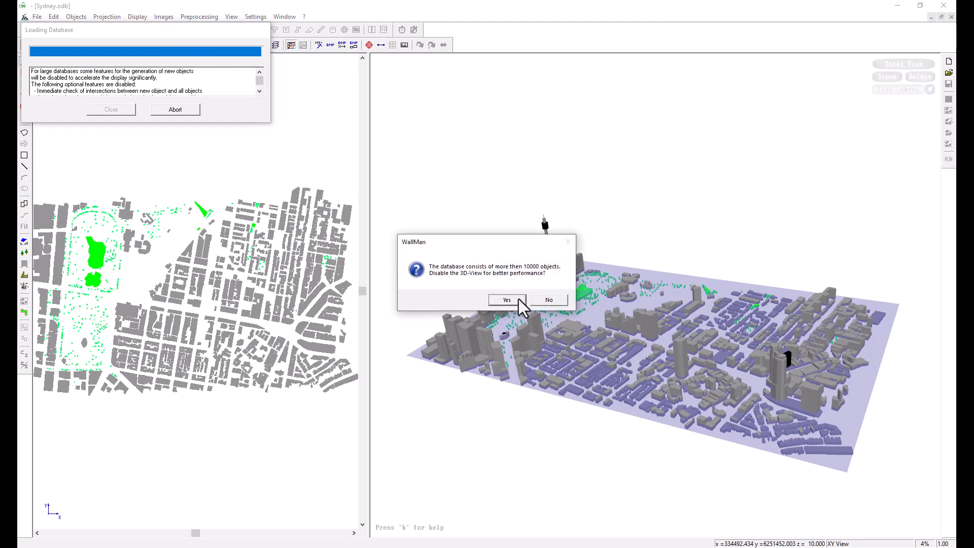
left_click(507, 300)
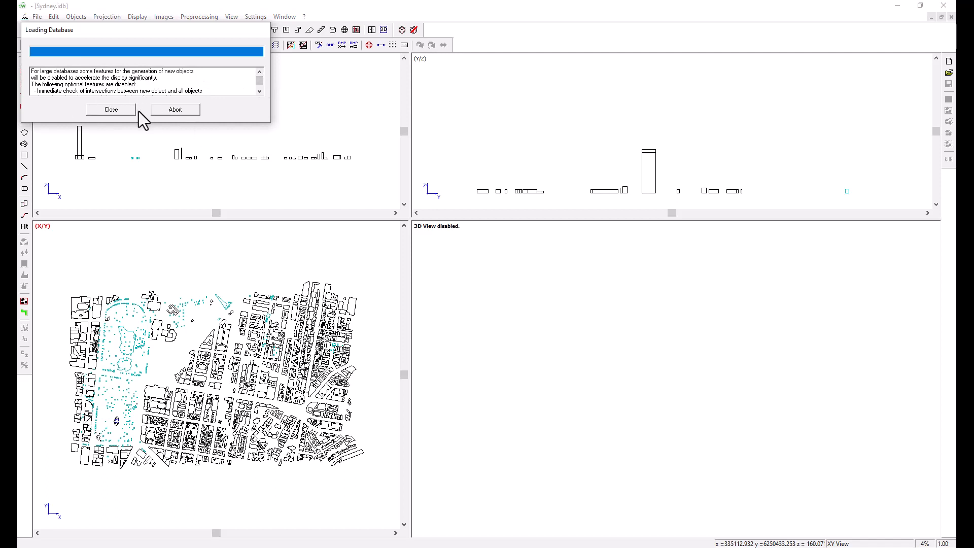
left_click(112, 110)
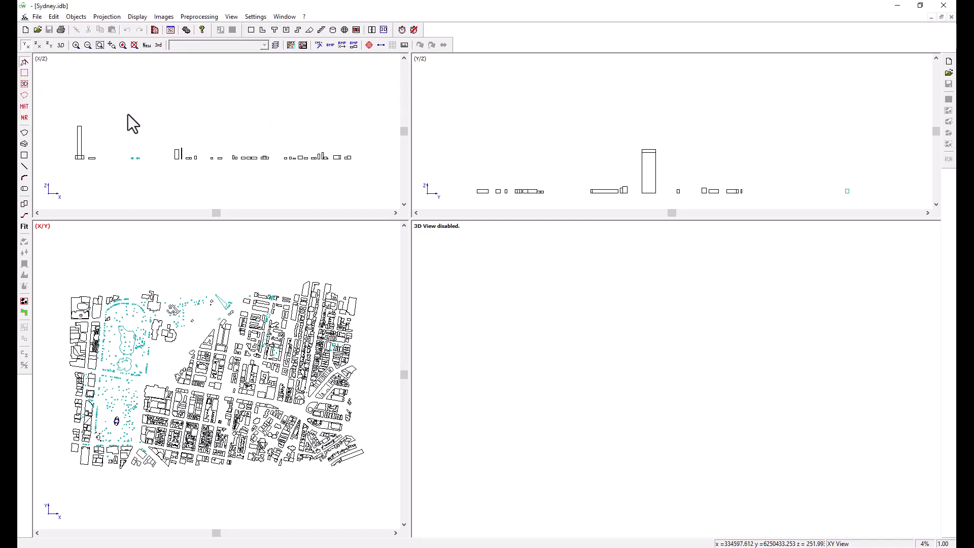
mouse_move(207, 169)
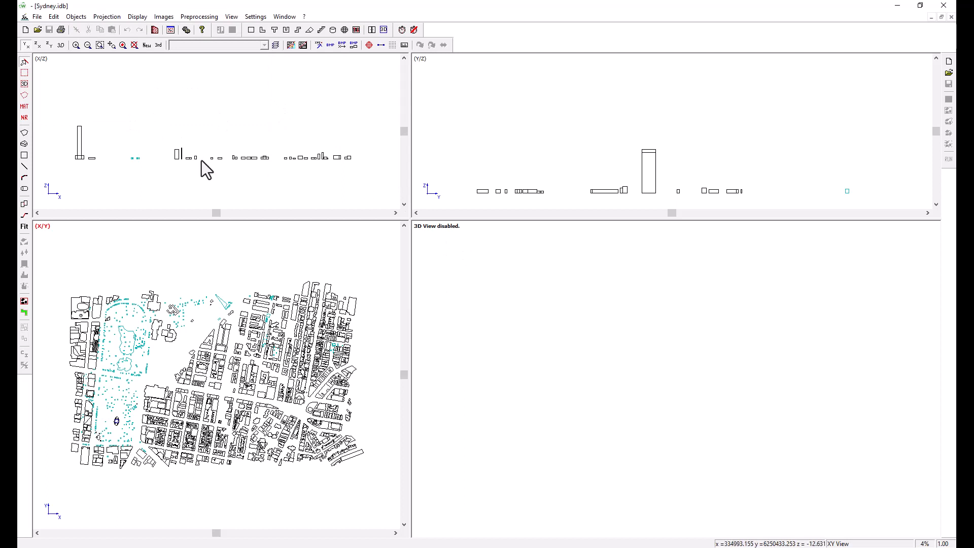
mouse_move(499, 188)
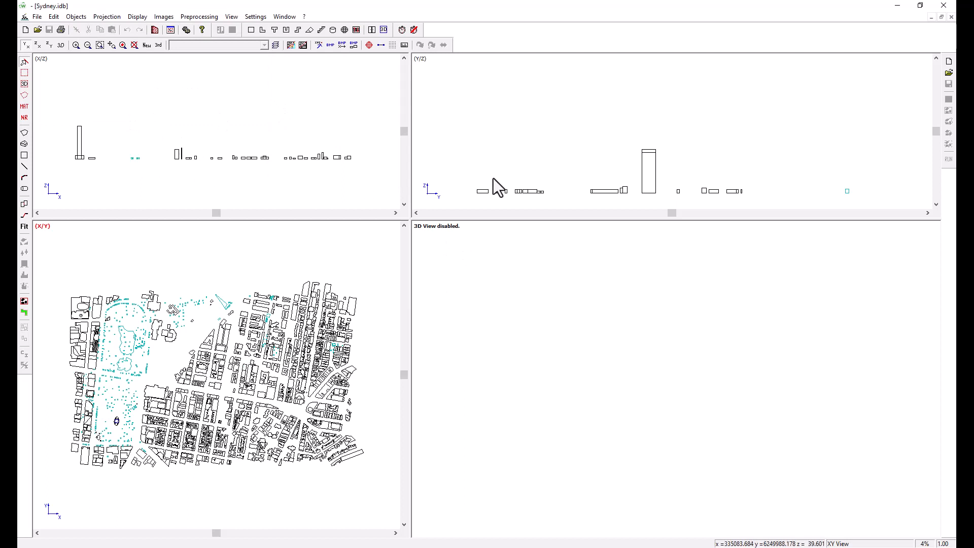
mouse_move(428, 264)
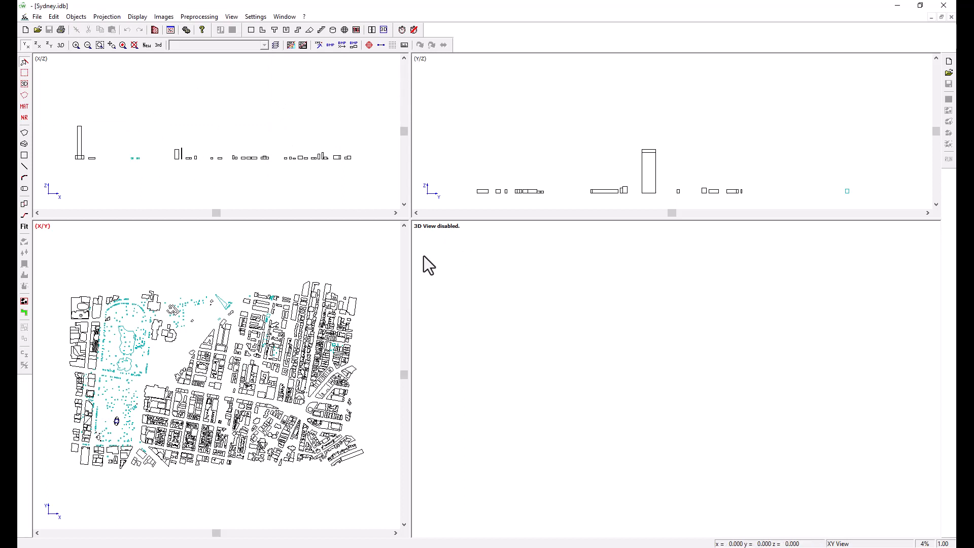
Turn on Show 3D View in Local Settings.
left_click(255, 17)
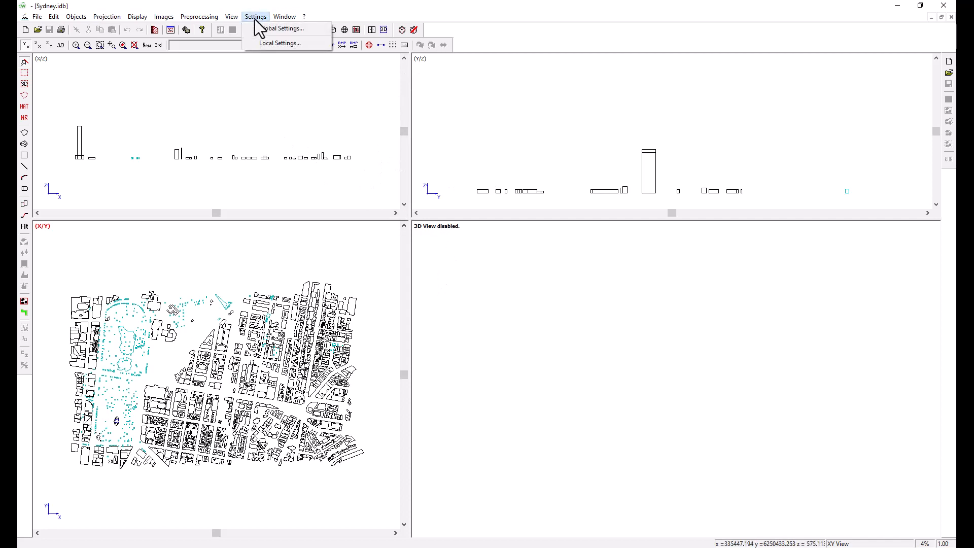
left_click(283, 28)
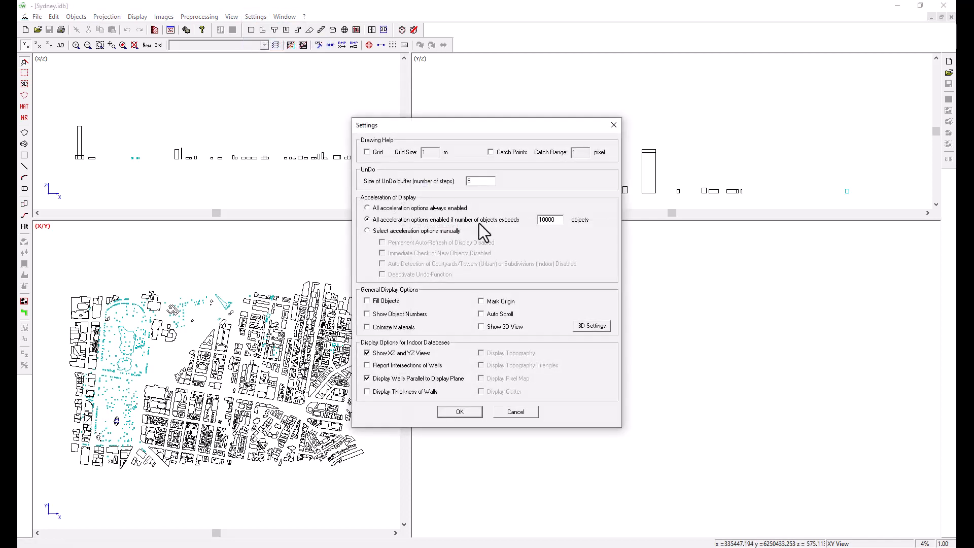
left_click(481, 326)
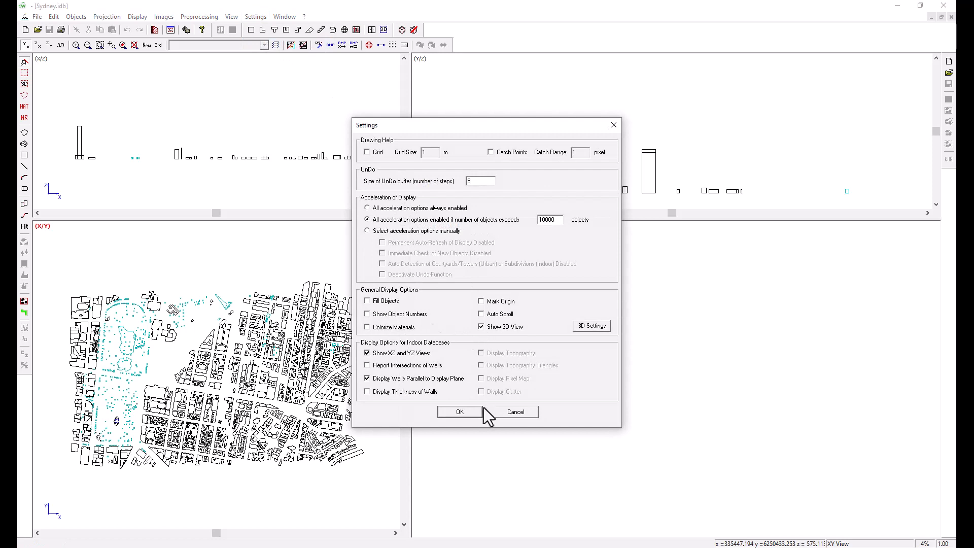
left_click(459, 412)
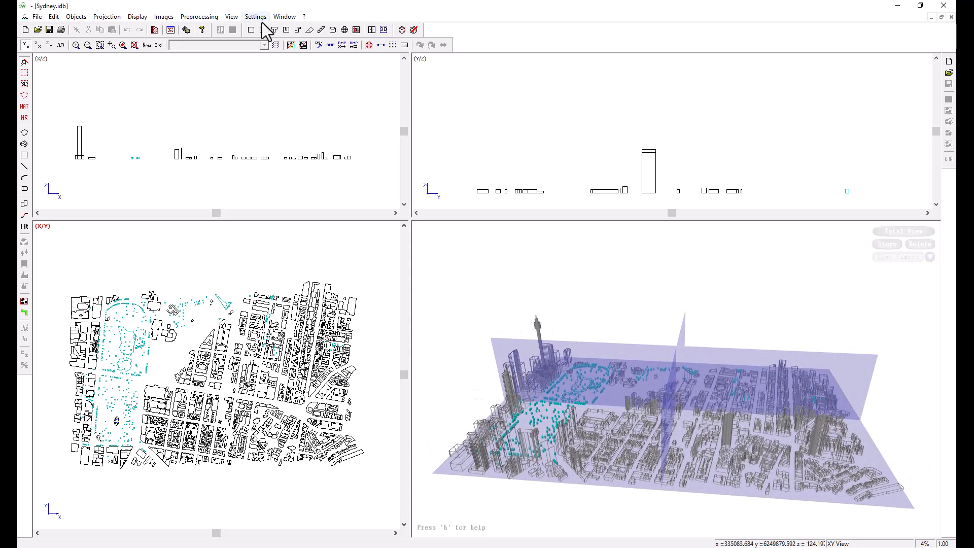
Enable Fill Objects and Colorize Materials in Local Settings for material-coloured buildings.
left_click(255, 16)
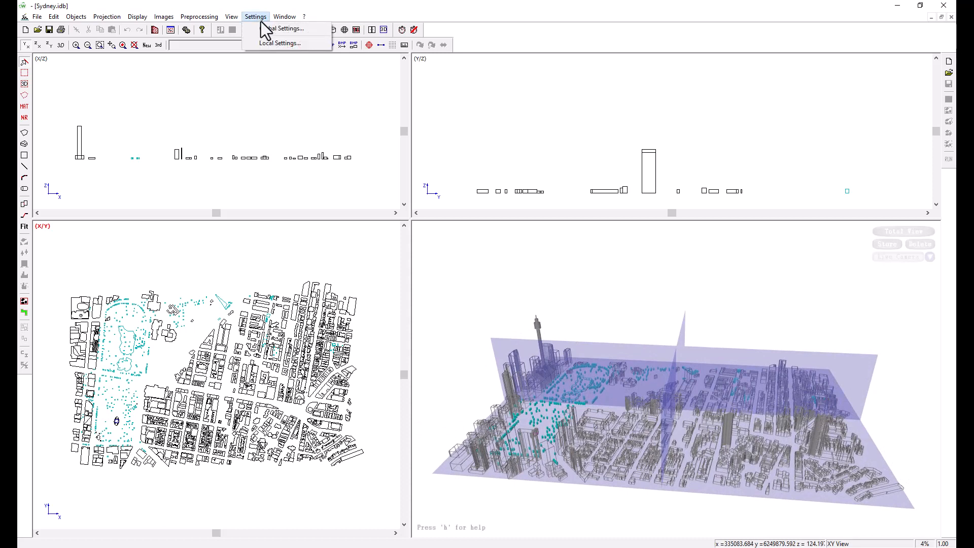
left_click(283, 28)
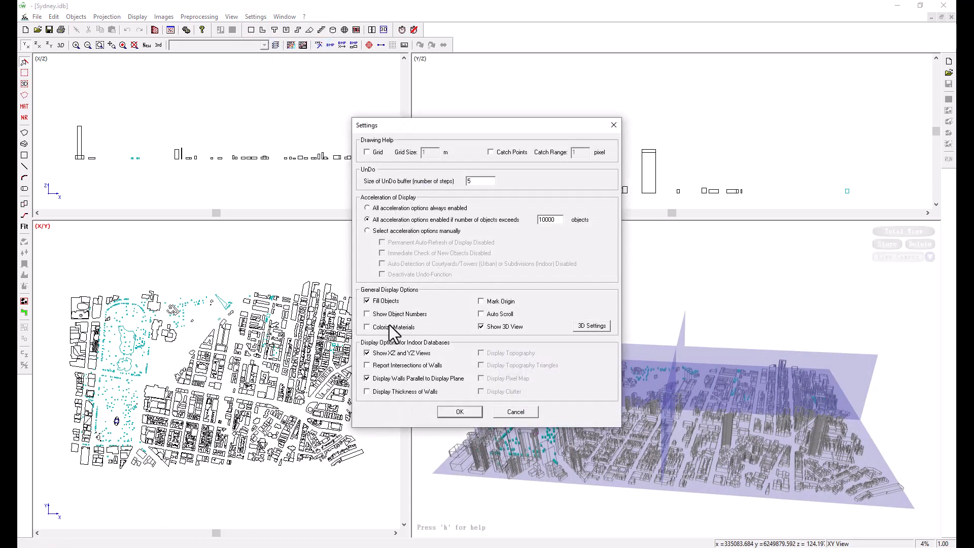
left_click(459, 411)
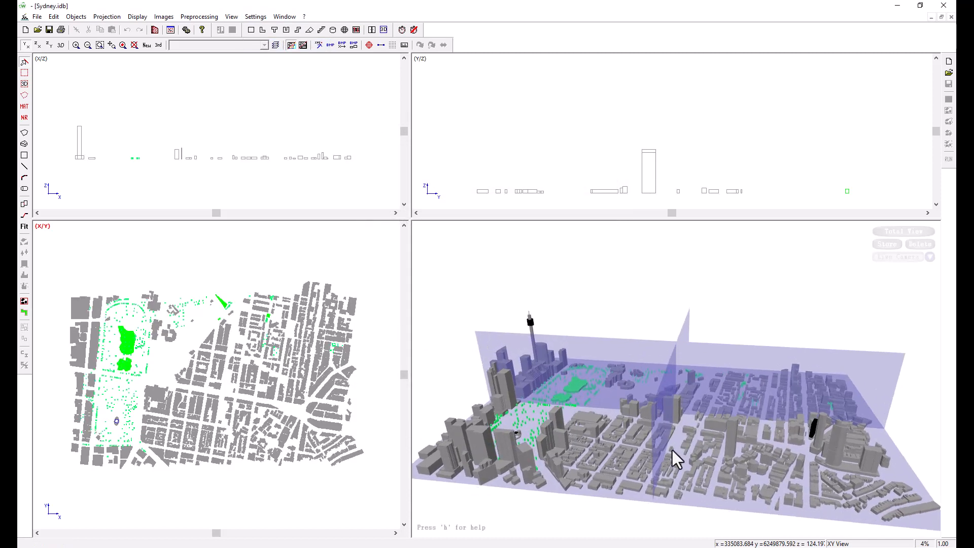
mouse_move(700, 454)
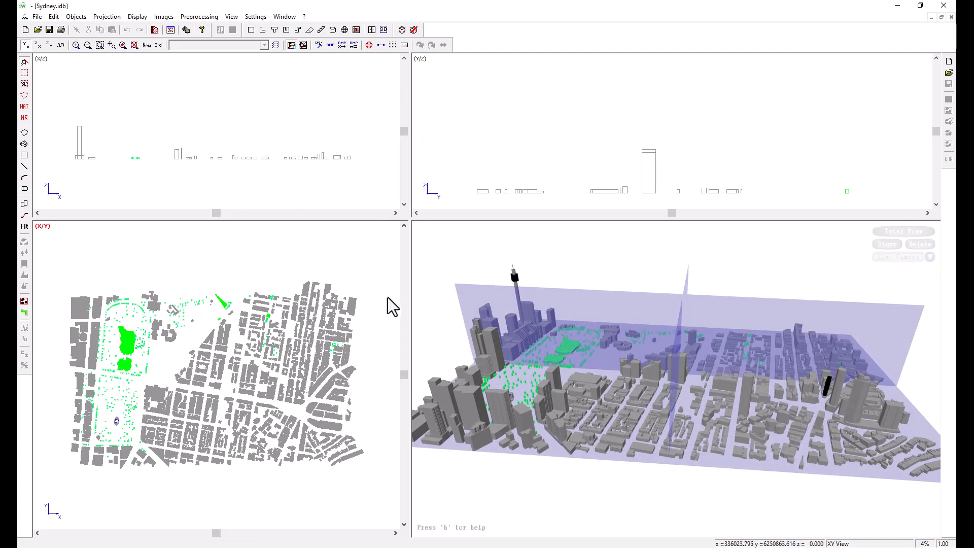
mouse_move(397, 309)
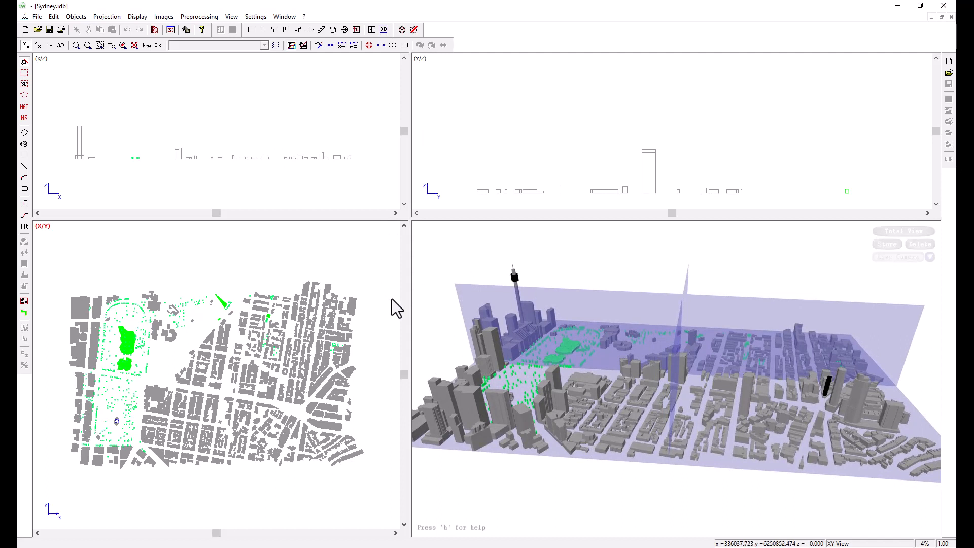